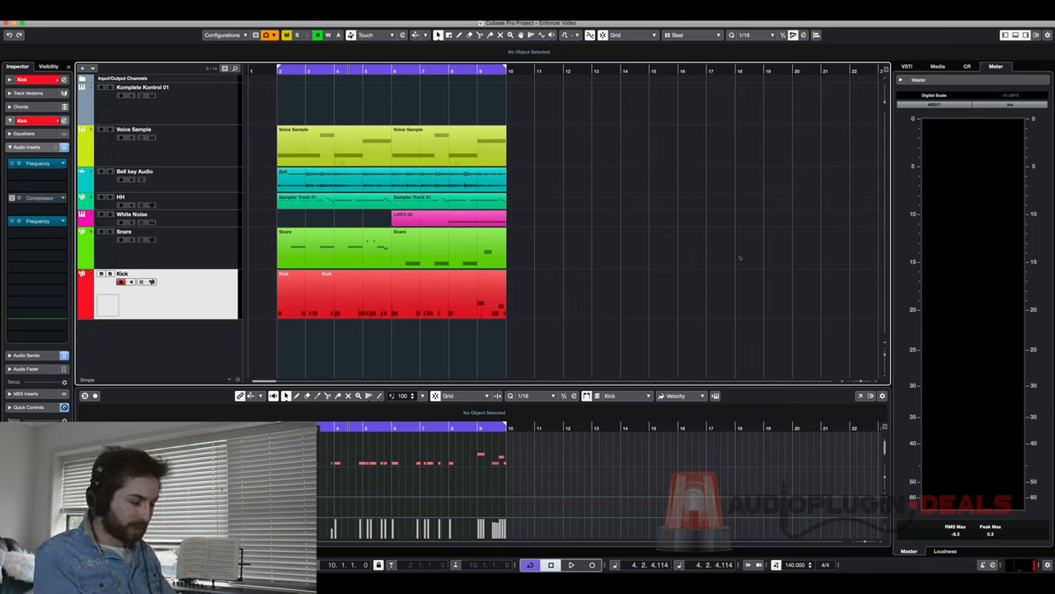
- Set the playhead to bar 2 in the ruler and start playback of the beat
left_click(449, 198)
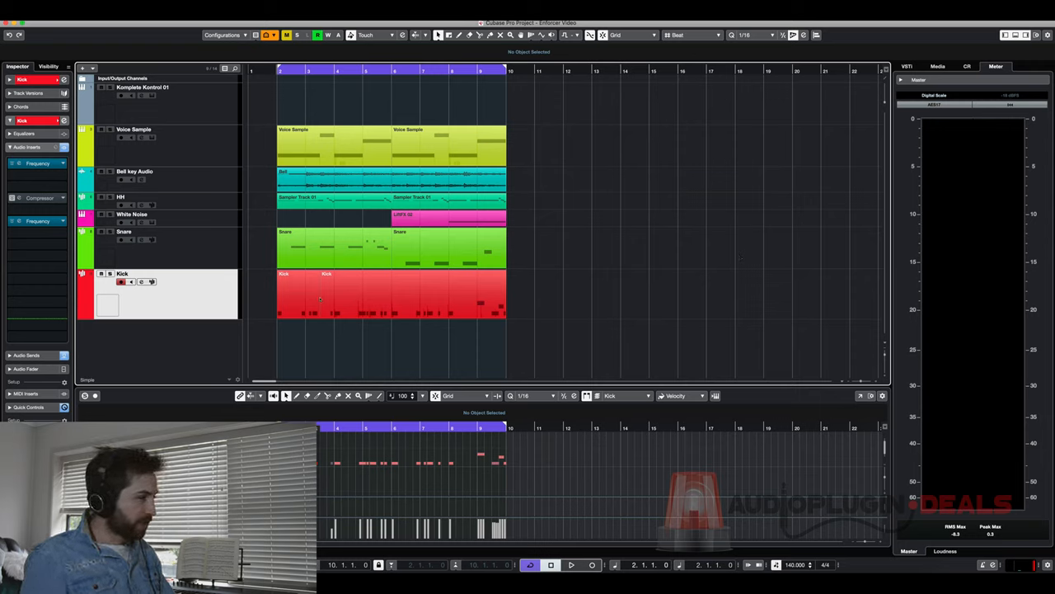
left_click(571, 565)
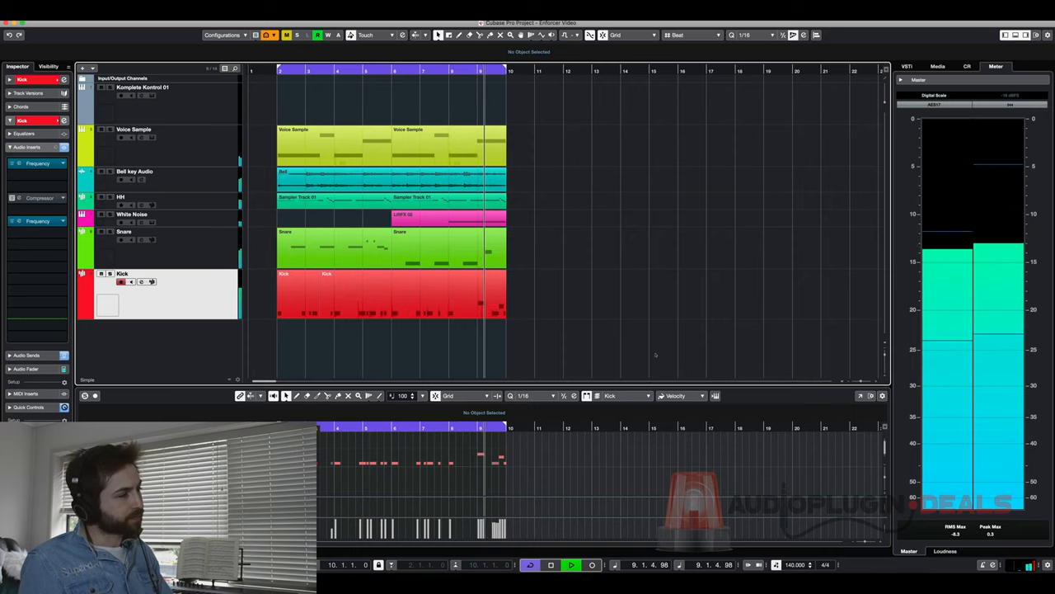
- Stop the beat's playback
left_click(572, 564)
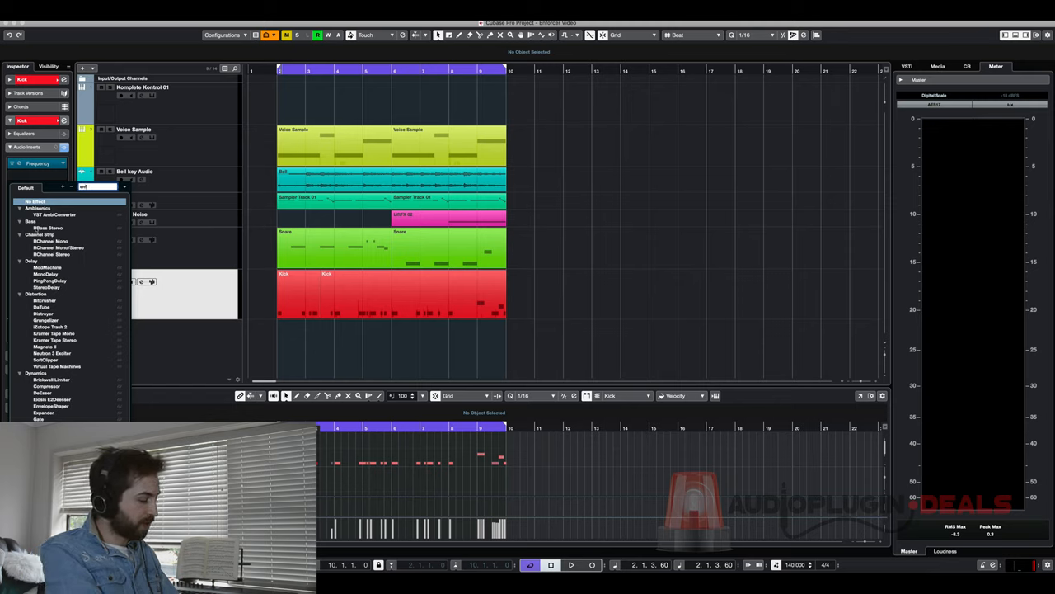
- Search the insert browser for 'enforcer' and load Enforcer on the Kick track
type("enforcer")
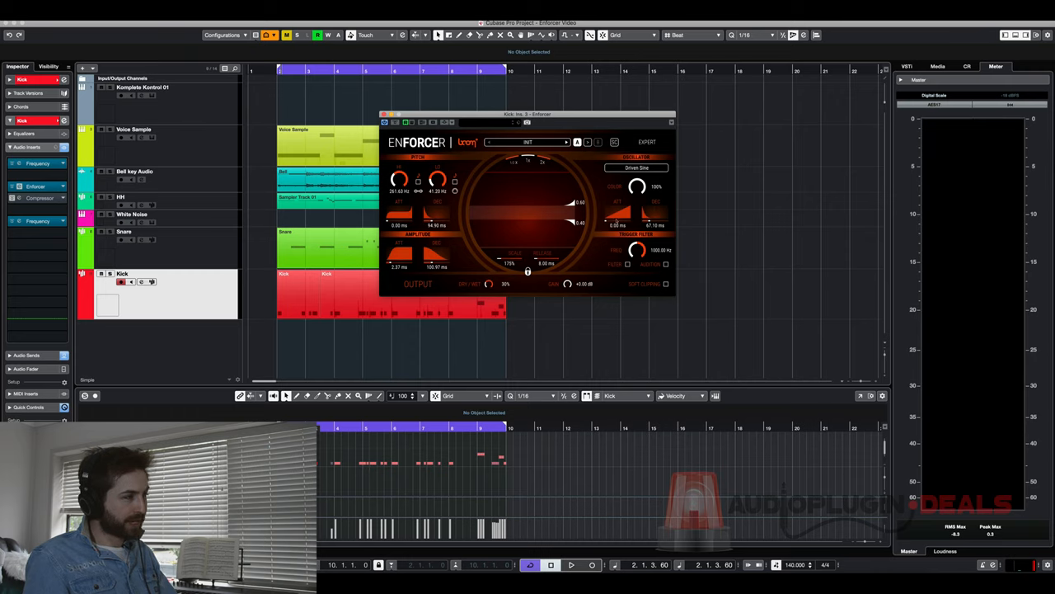
- Shift the Enforcer window left and browse the Music Drums and SFX Trailer presets
left_click_drag(527, 114, 439, 118)
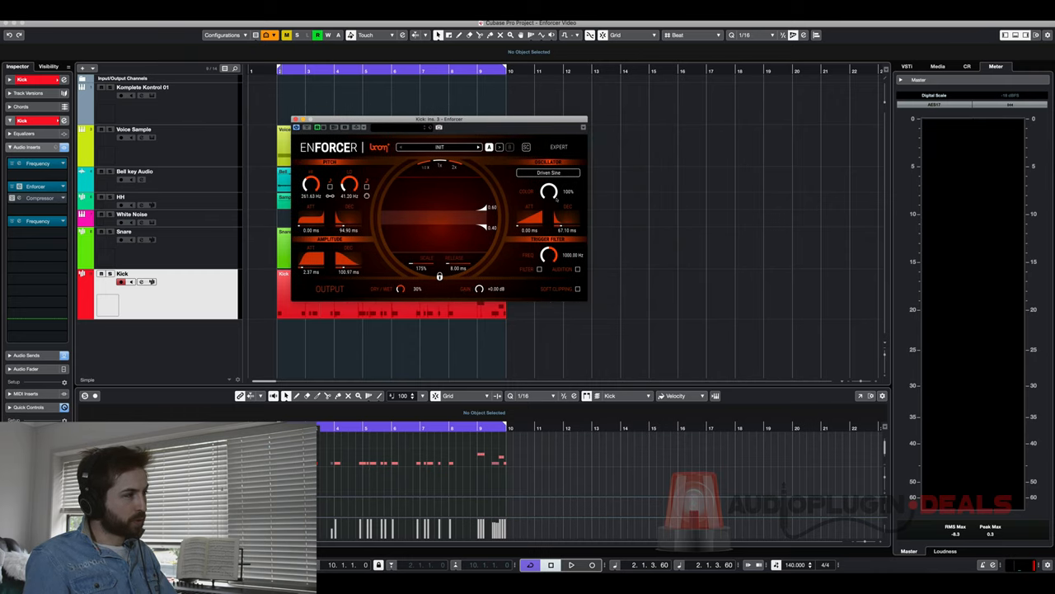
left_click(439, 147)
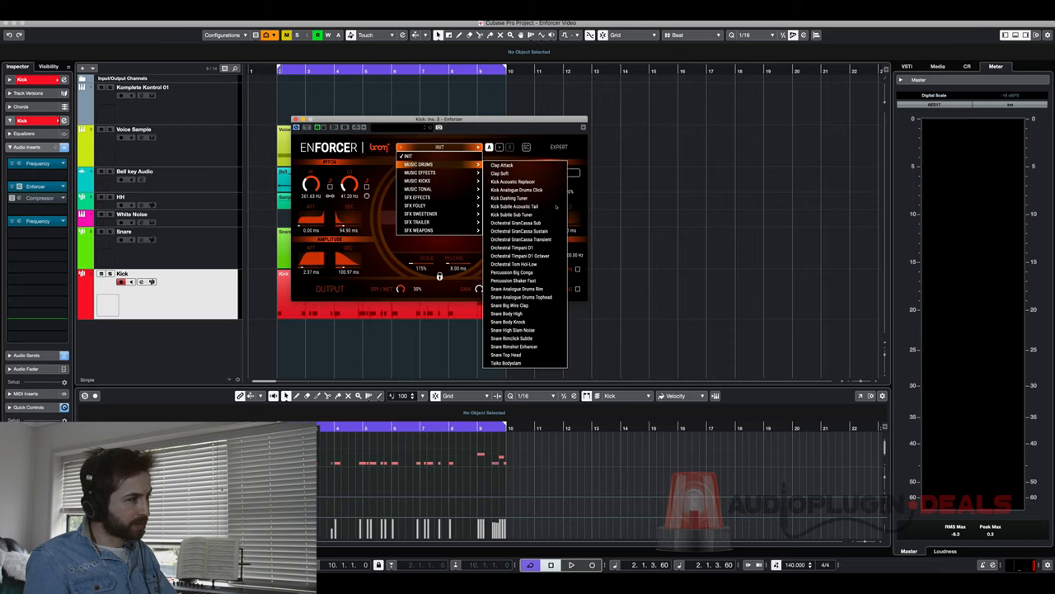
left_click(418, 189)
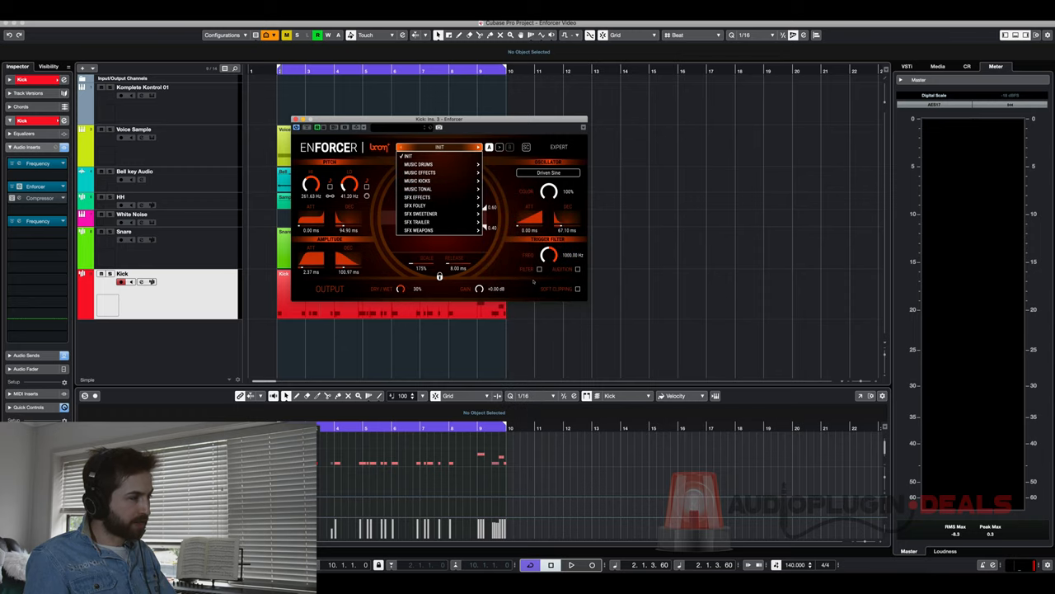
left_click(417, 222)
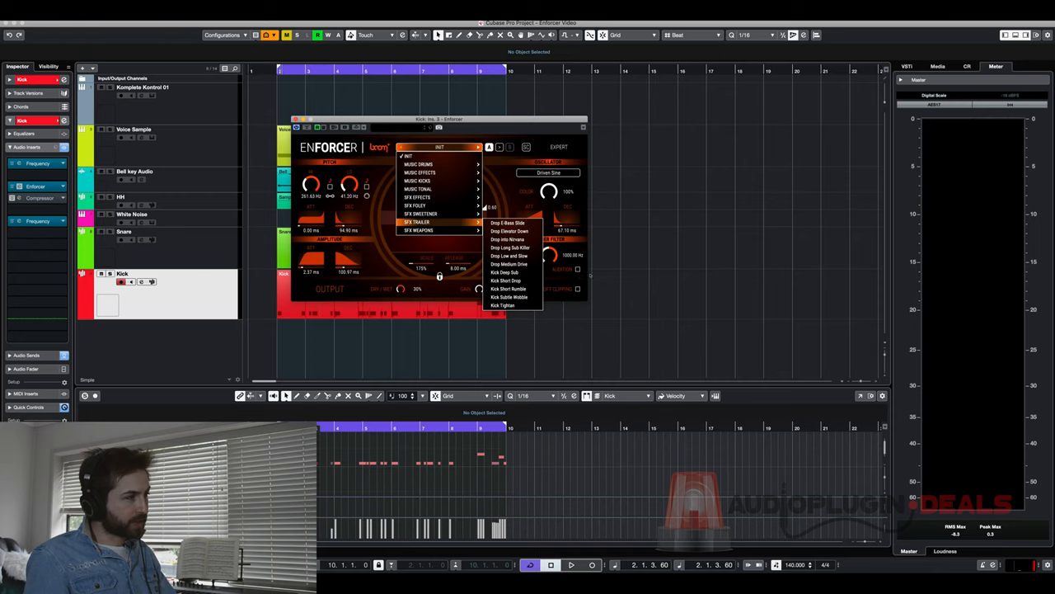
mouse_move(418, 189)
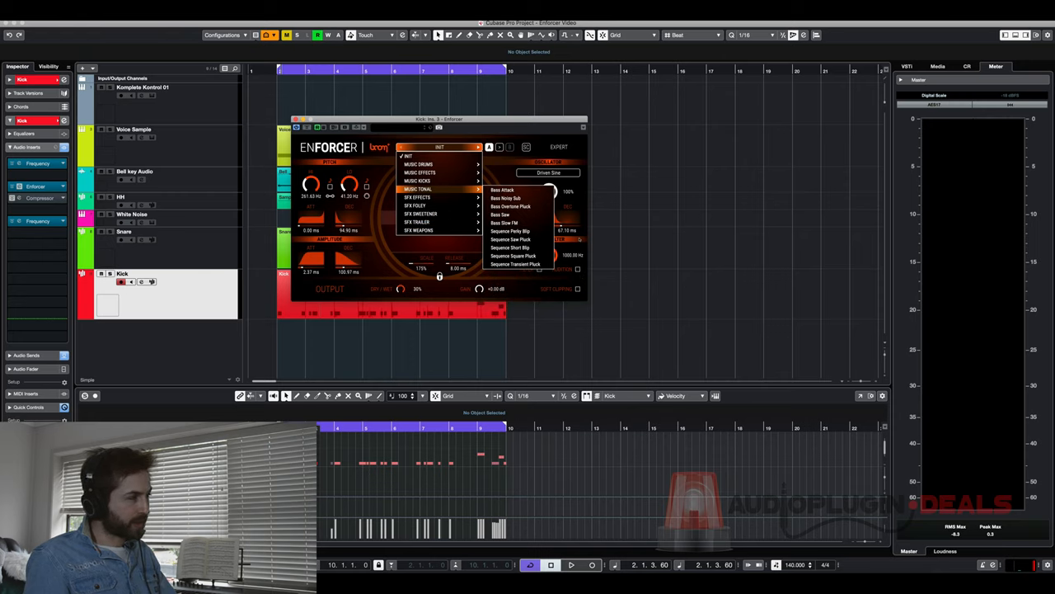
mouse_move(416, 197)
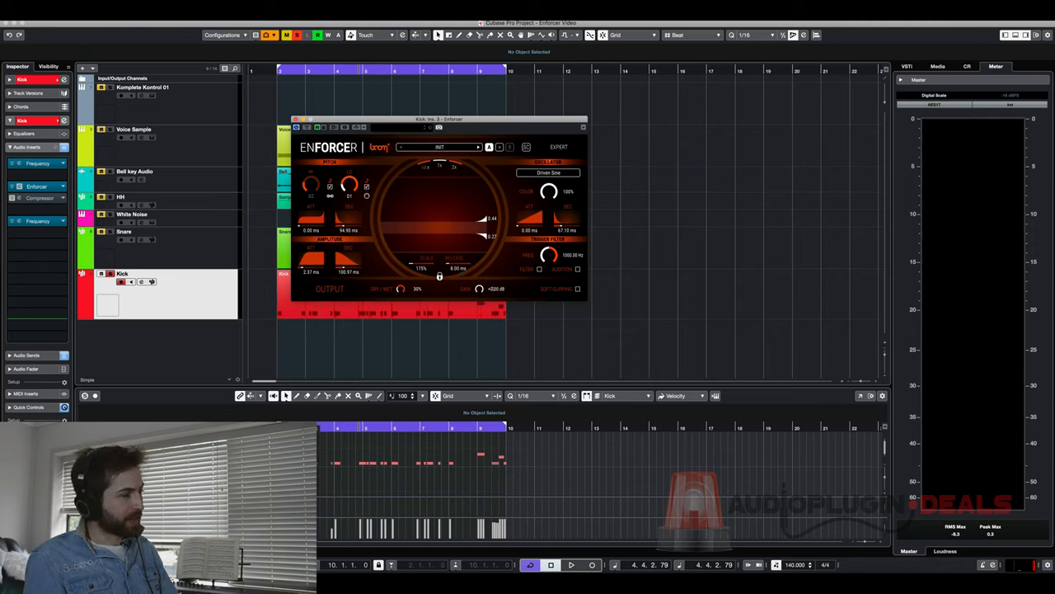
left_click(571, 564)
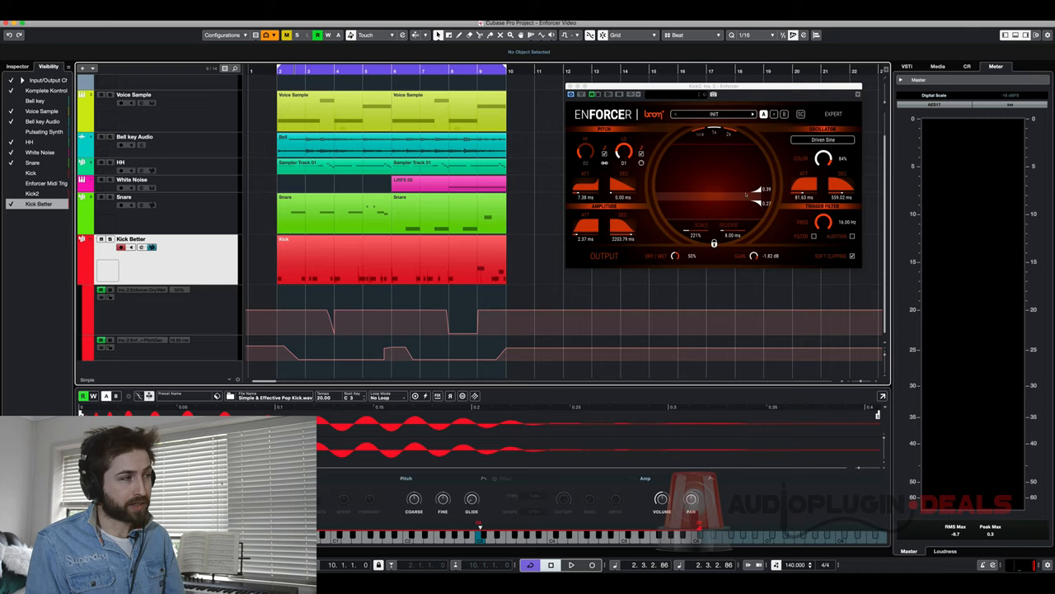
mouse_move(728, 190)
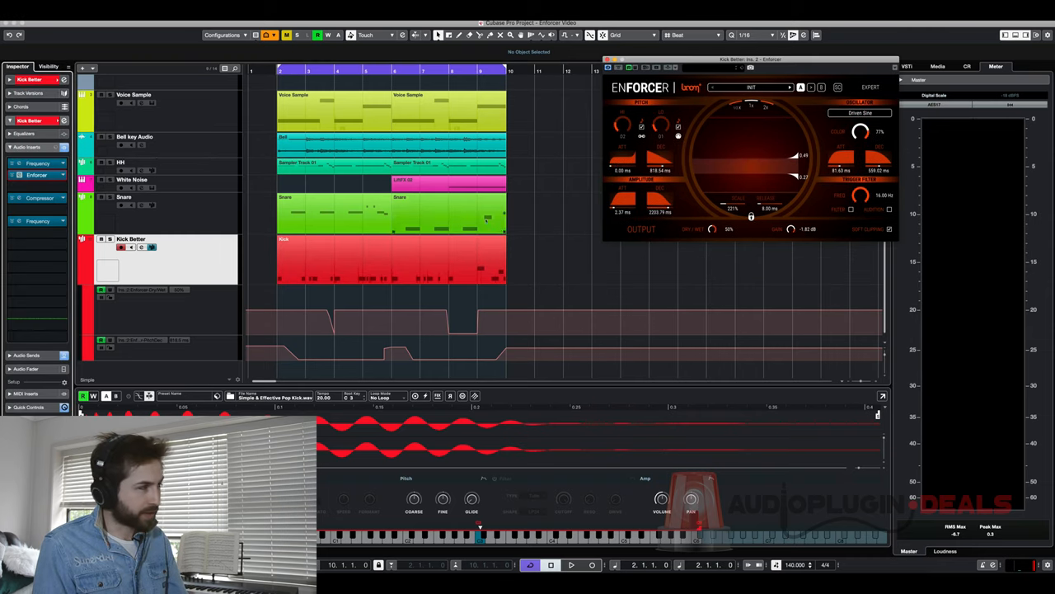
- Reveal the hidden Enforcer Midi Trigger track above Kick Better
left_click(571, 565)
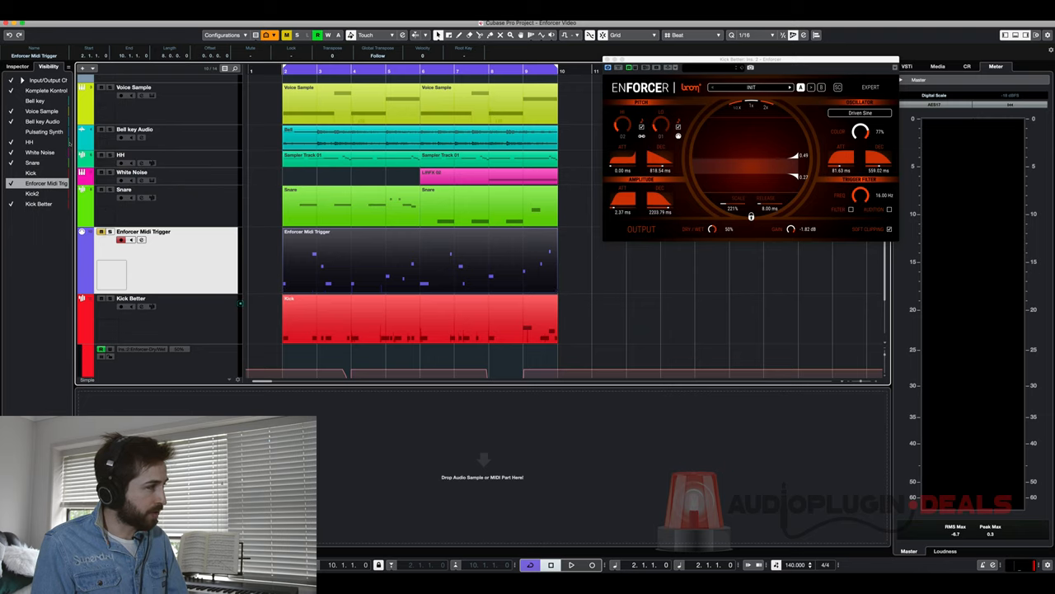
- Set the trigger track's MIDI output to Kick Better Enforcer MIDI Input, then select Kick Better
left_click(16, 66)
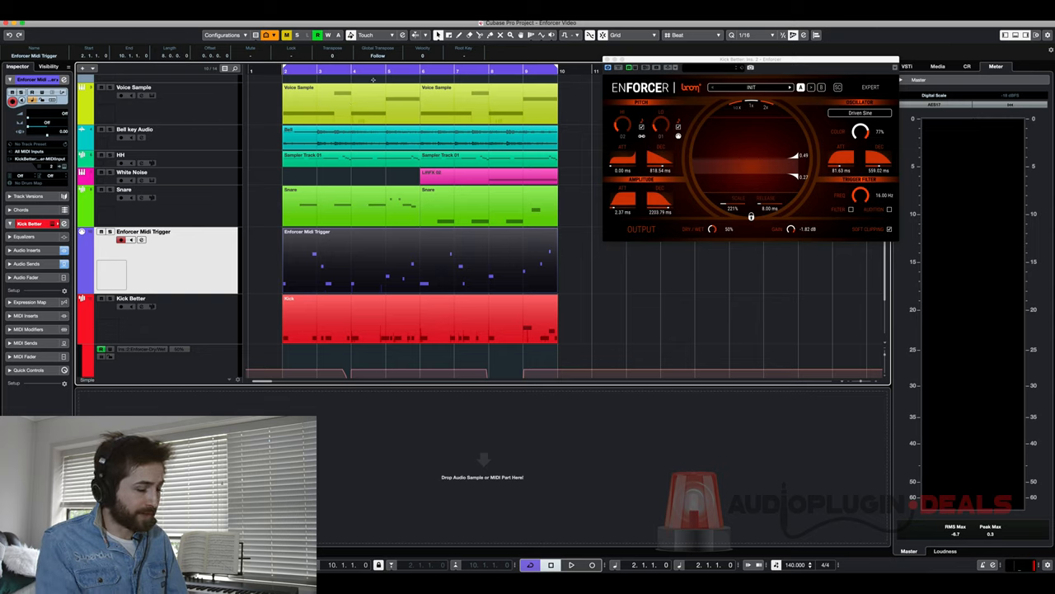
left_click(571, 564)
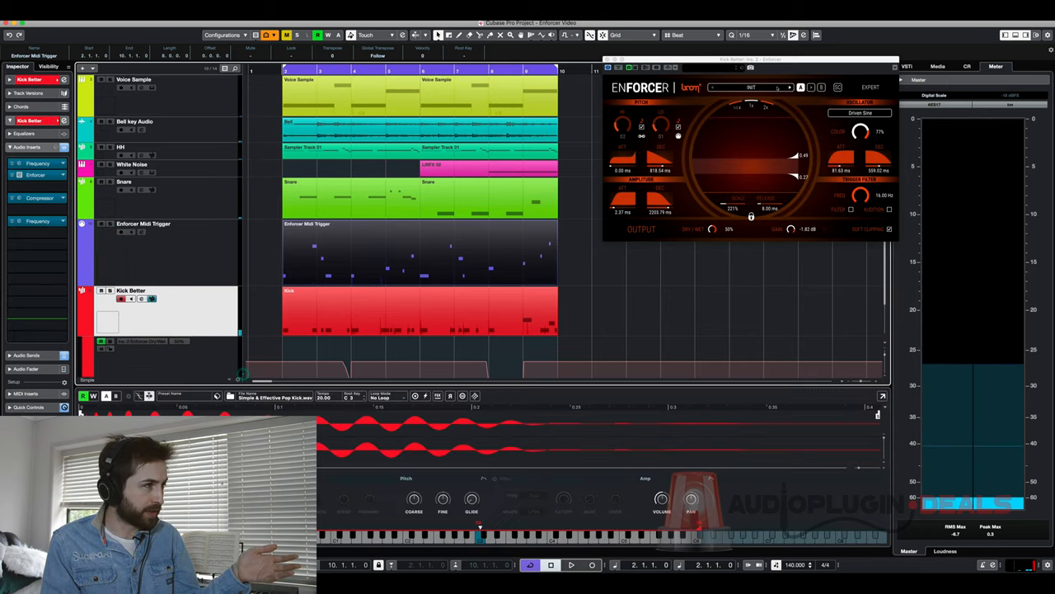
- Play the beat and open the oscillator shapes, keeping Driven Sine selected
left_click(571, 565)
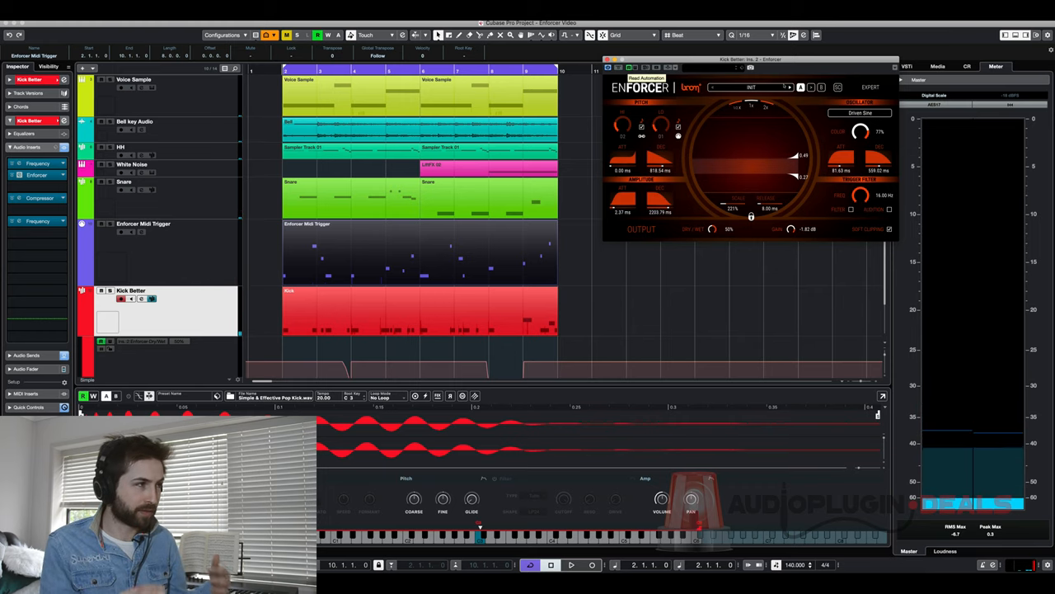
scroll("down", 3)
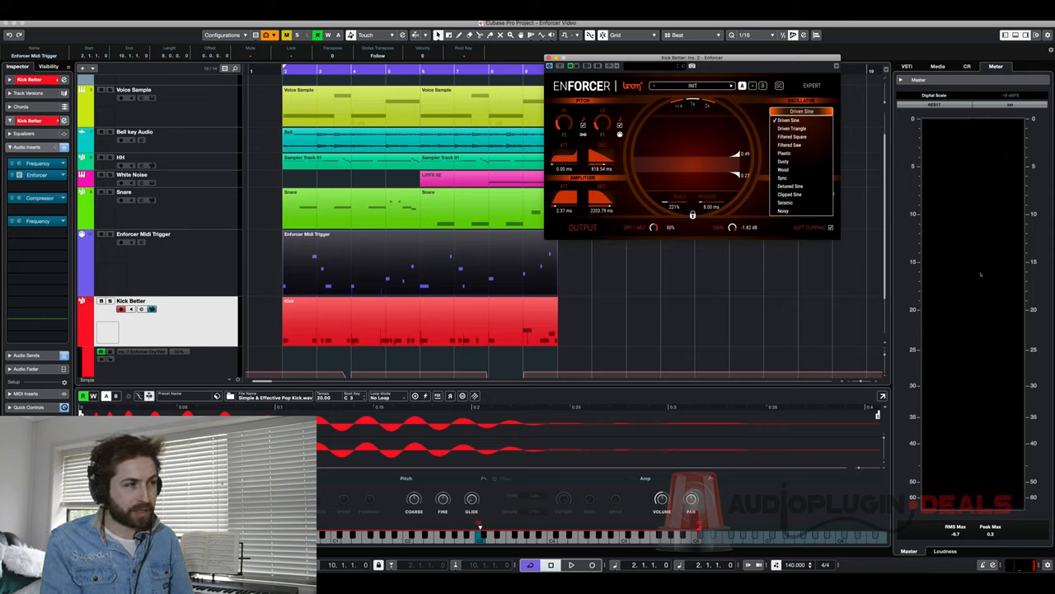
left_click(802, 111)
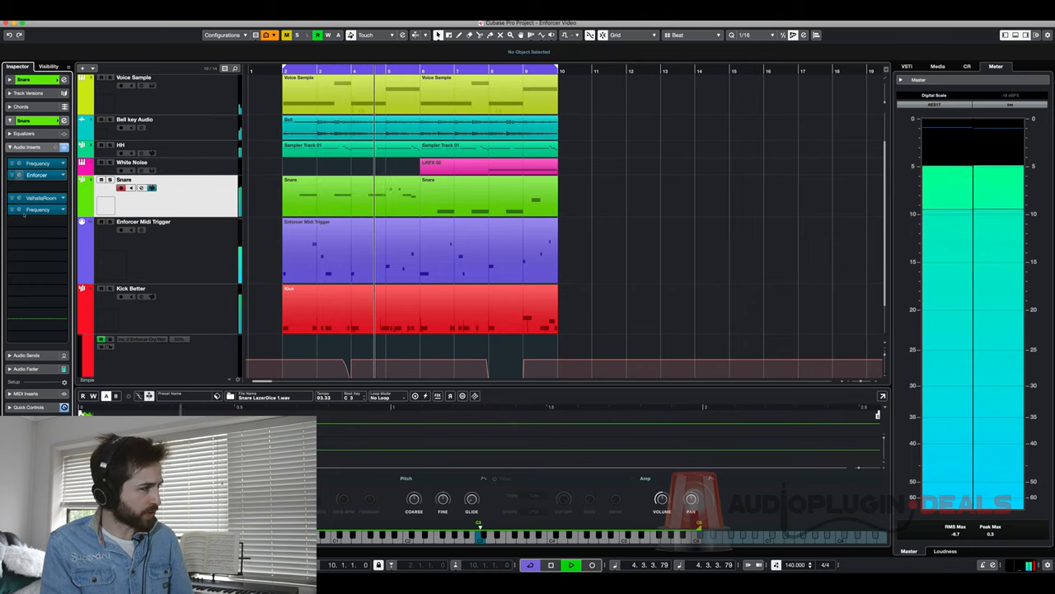
- Open the Snare track's Enforcer, showing Snare Top Head with a Driven Triangle oscillator
left_click(37, 175)
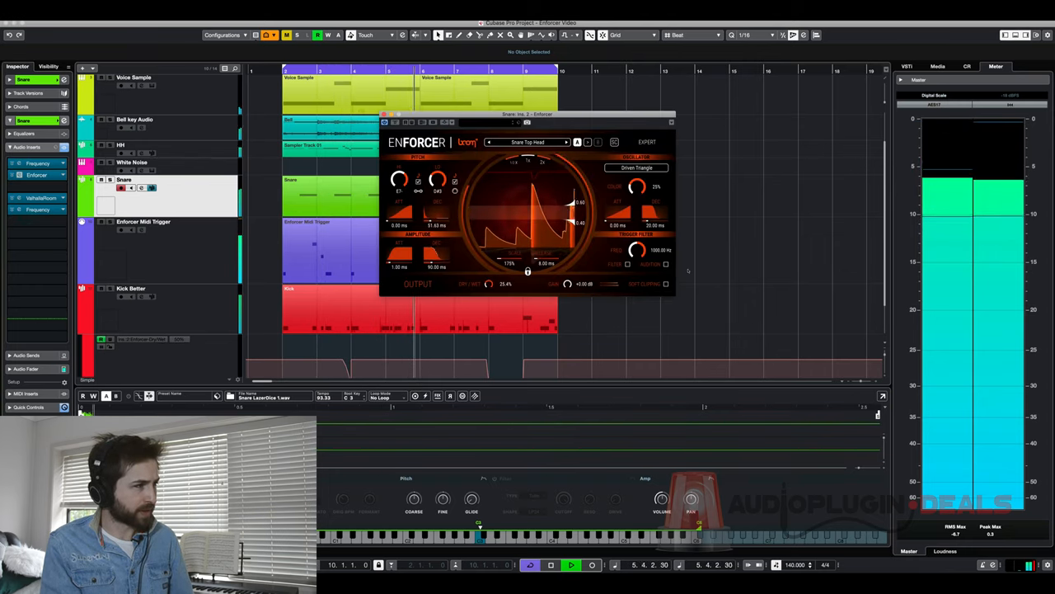